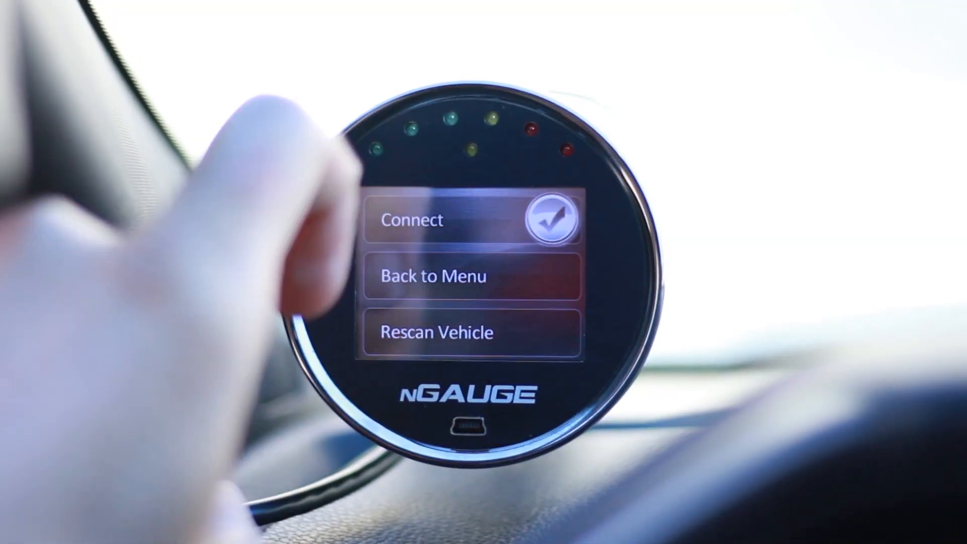
- Choose Connect on the nGauge menu so it begins connecting to the vehicle
left_click(448, 220)
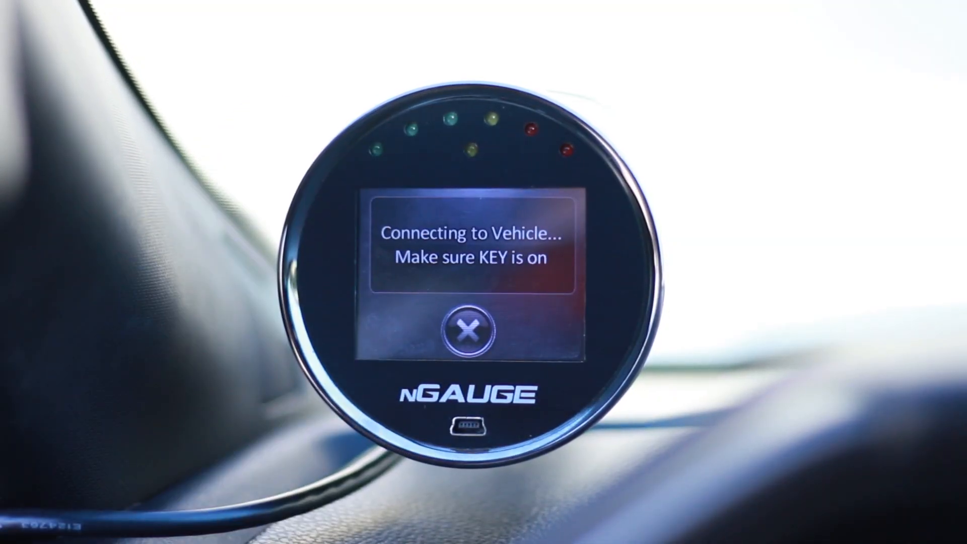